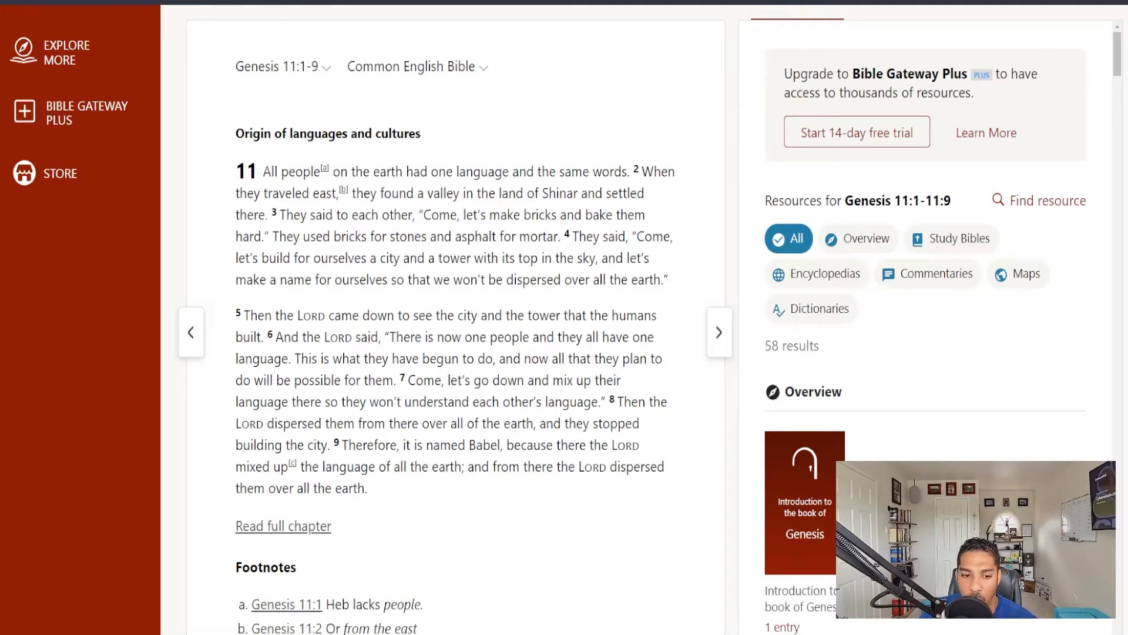
mouse_move(308, 538)
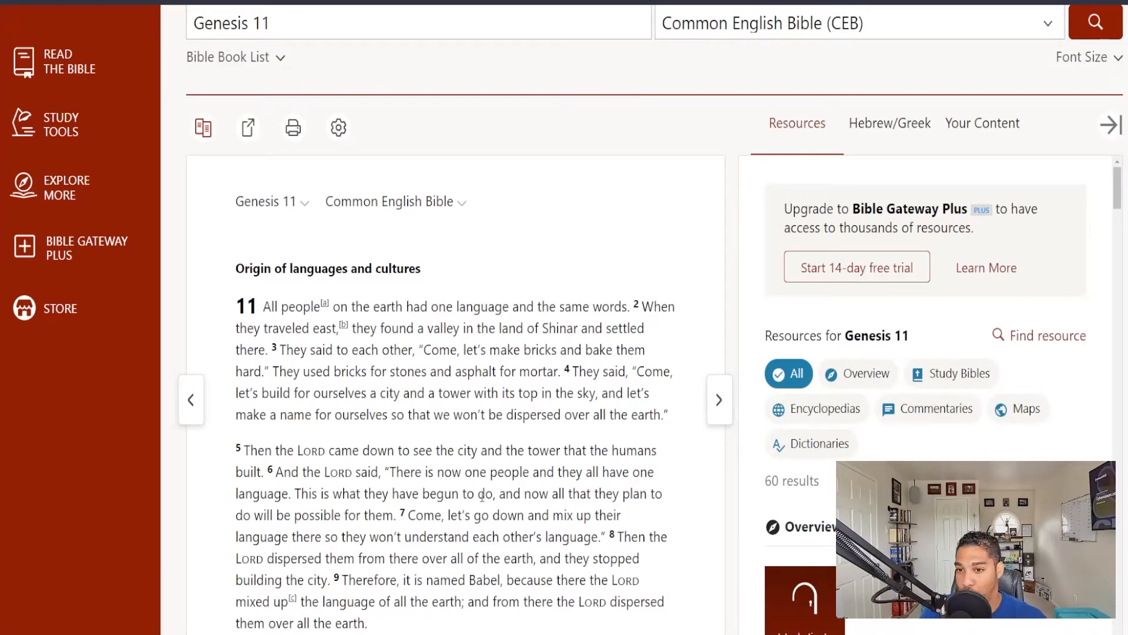
scroll("down", 3)
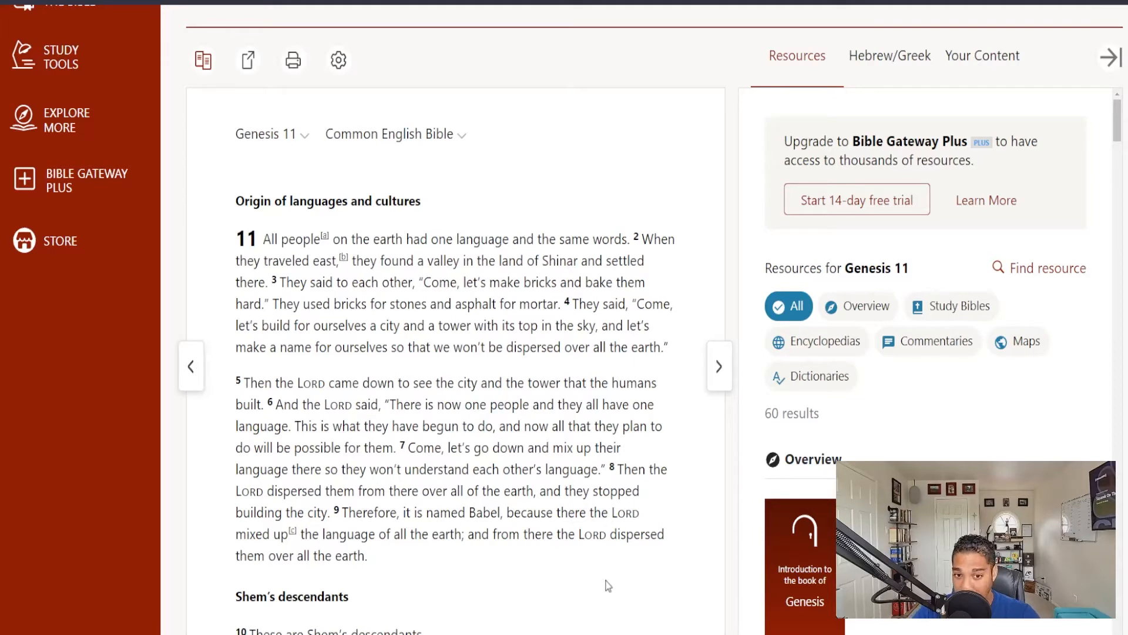
mouse_move(937, 83)
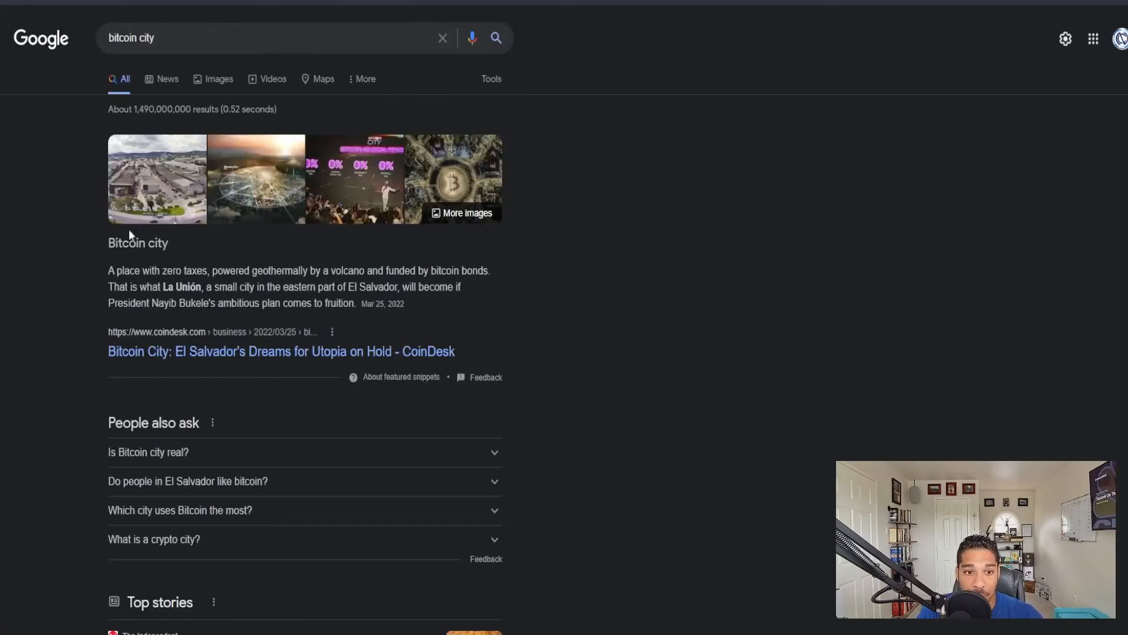
mouse_move(239, 192)
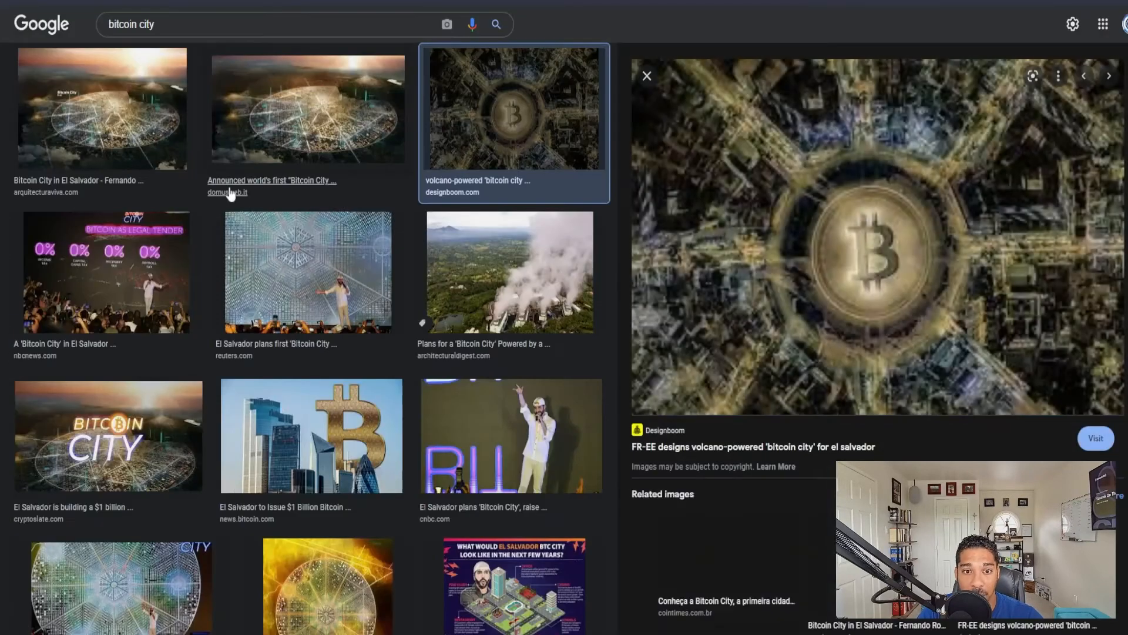
- Enlarge the aerial Bitcoin City in El Salvador rendering from Arquitectura Viva in preview
left_click(102, 108)
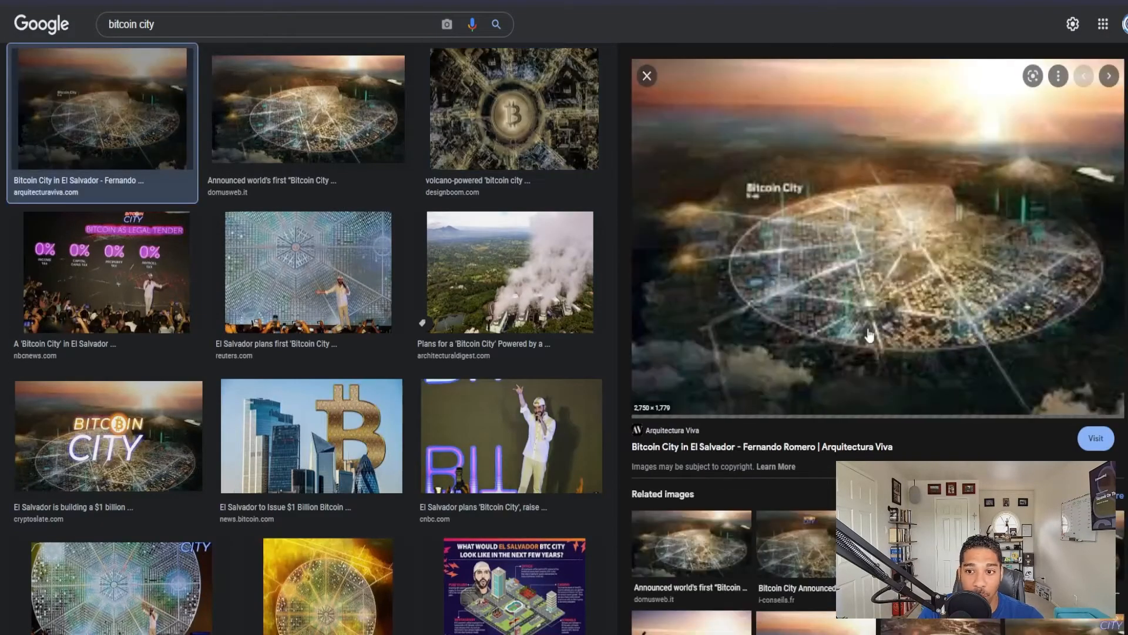